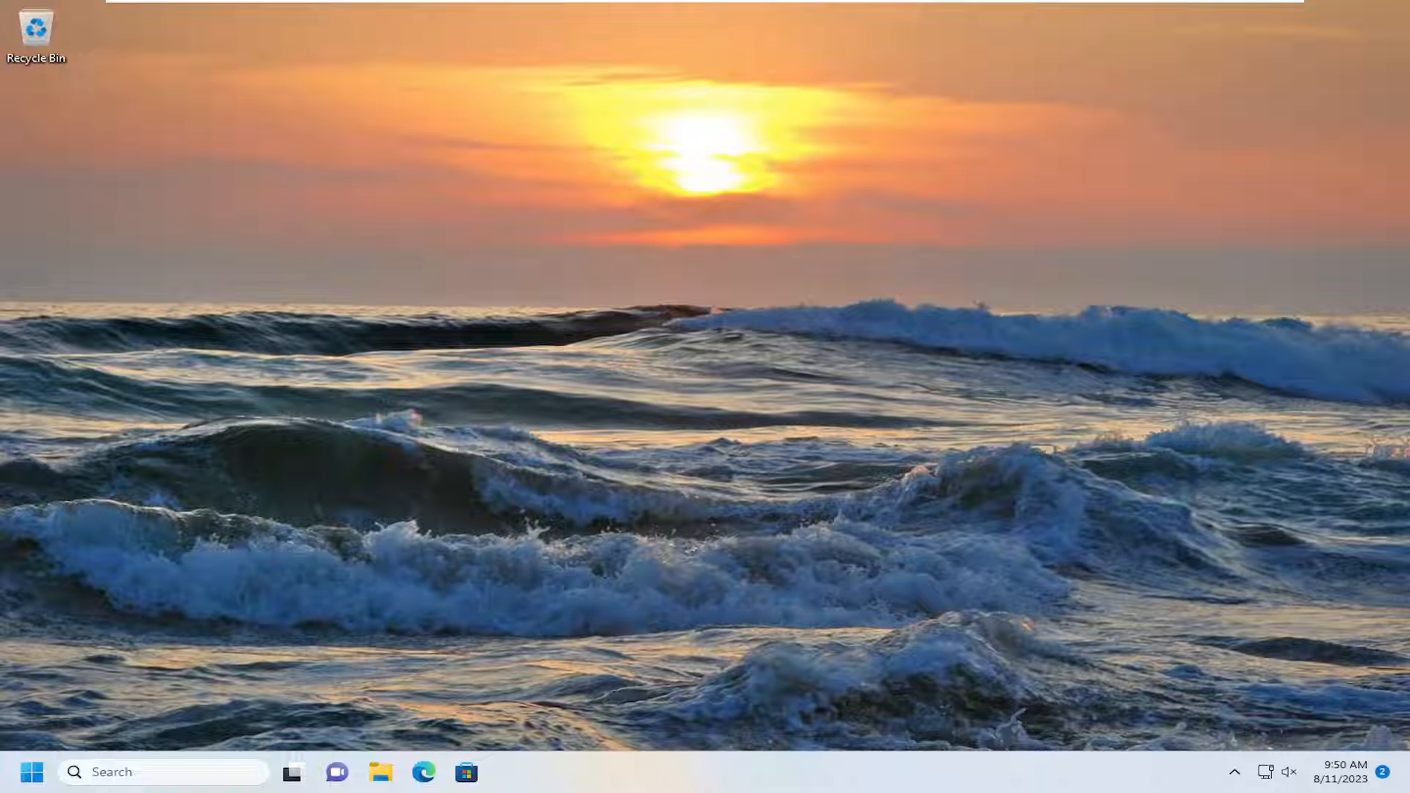
pyautogui.moveTo(370, 565)
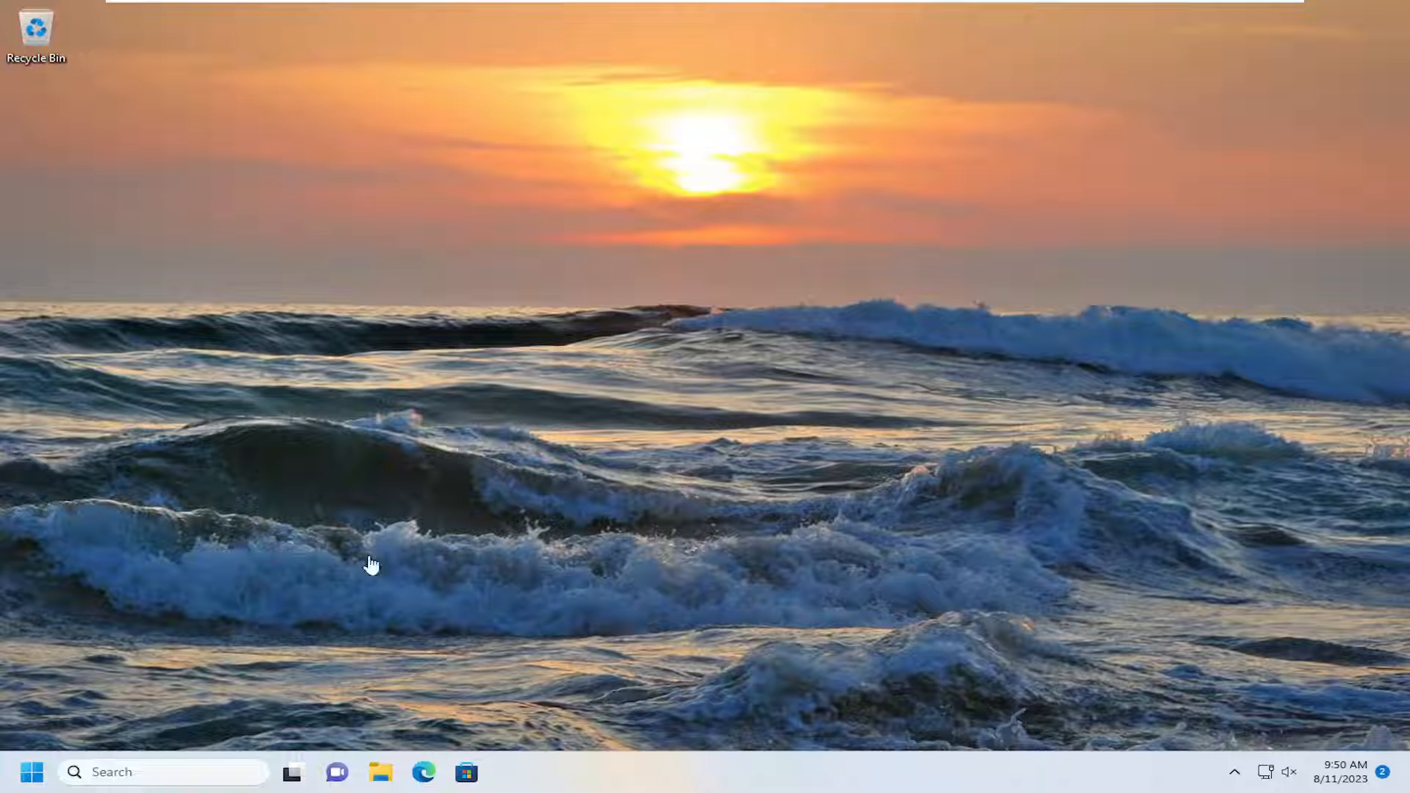
# Search Windows for 'user acco' and launch Change User Account Control settings
pyautogui.click(163, 773)
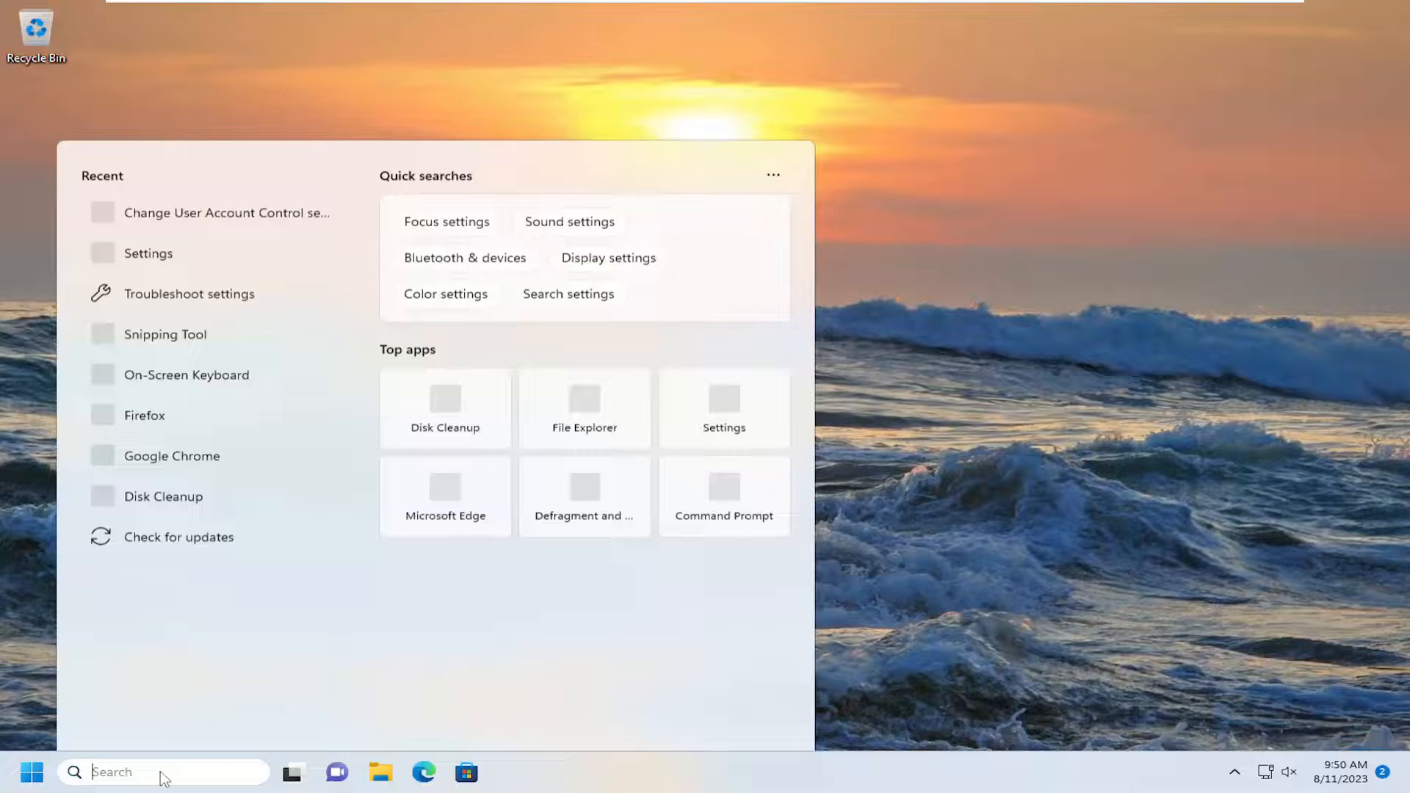
pyautogui.write('user account control')
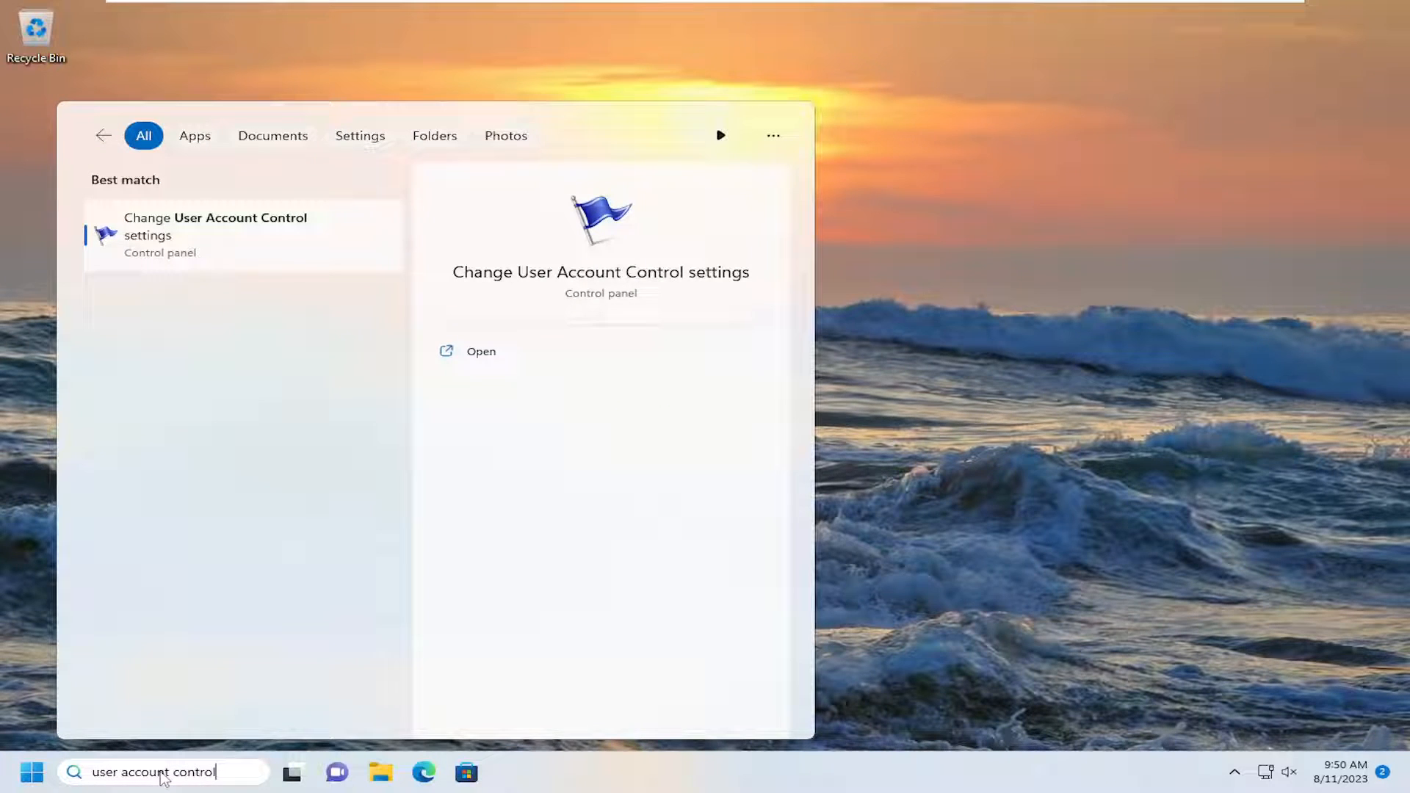
pyautogui.moveTo(216, 249)
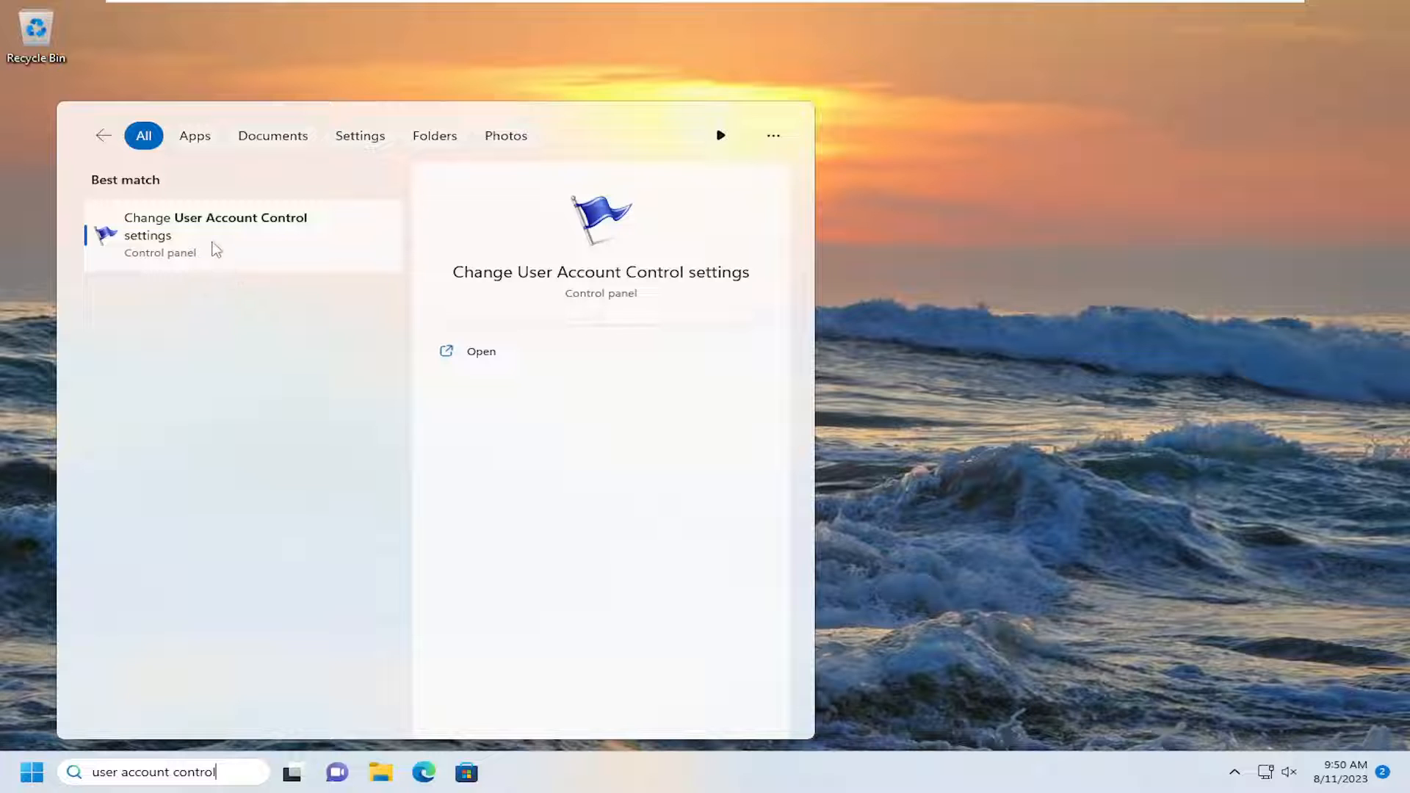
pyautogui.click(482, 351)
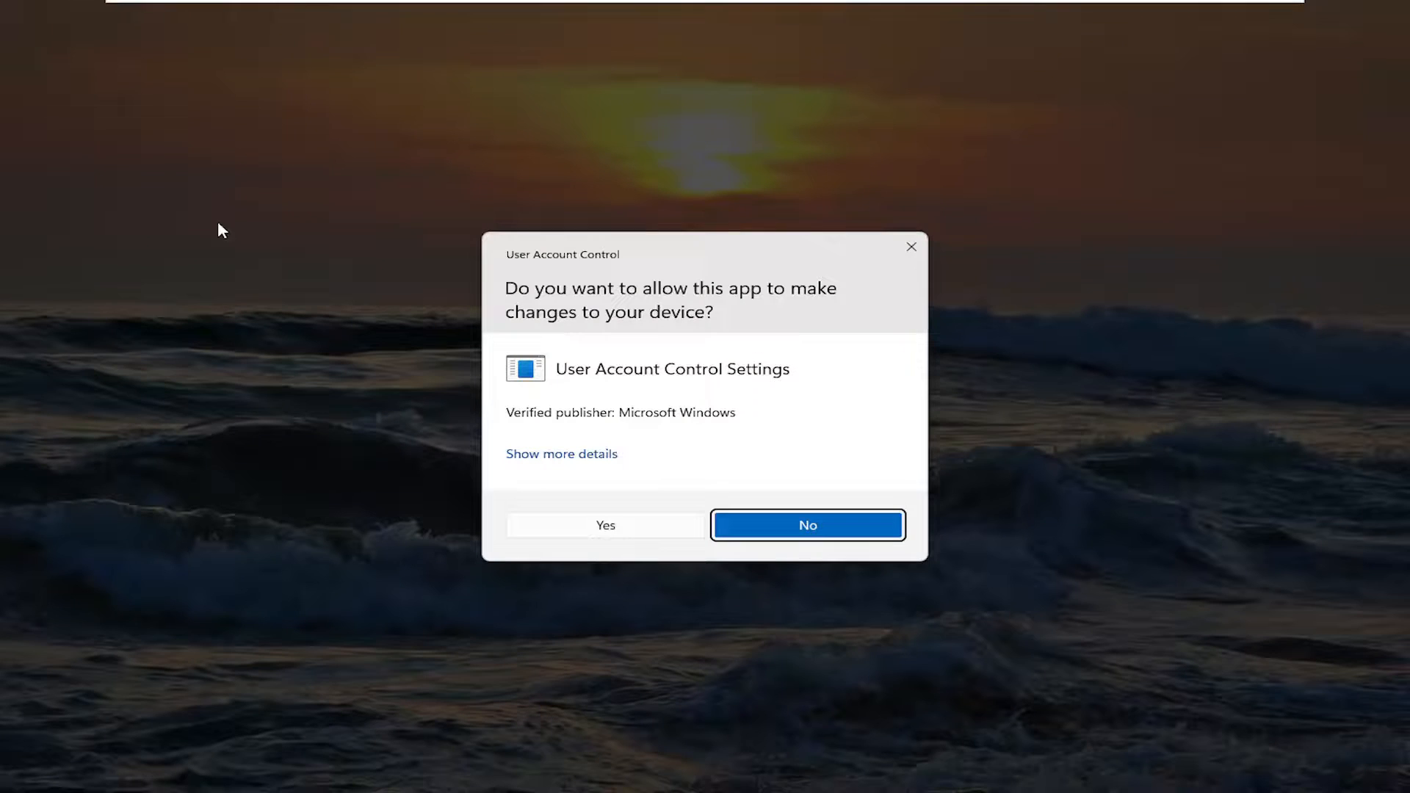
pyautogui.moveTo(705, 283)
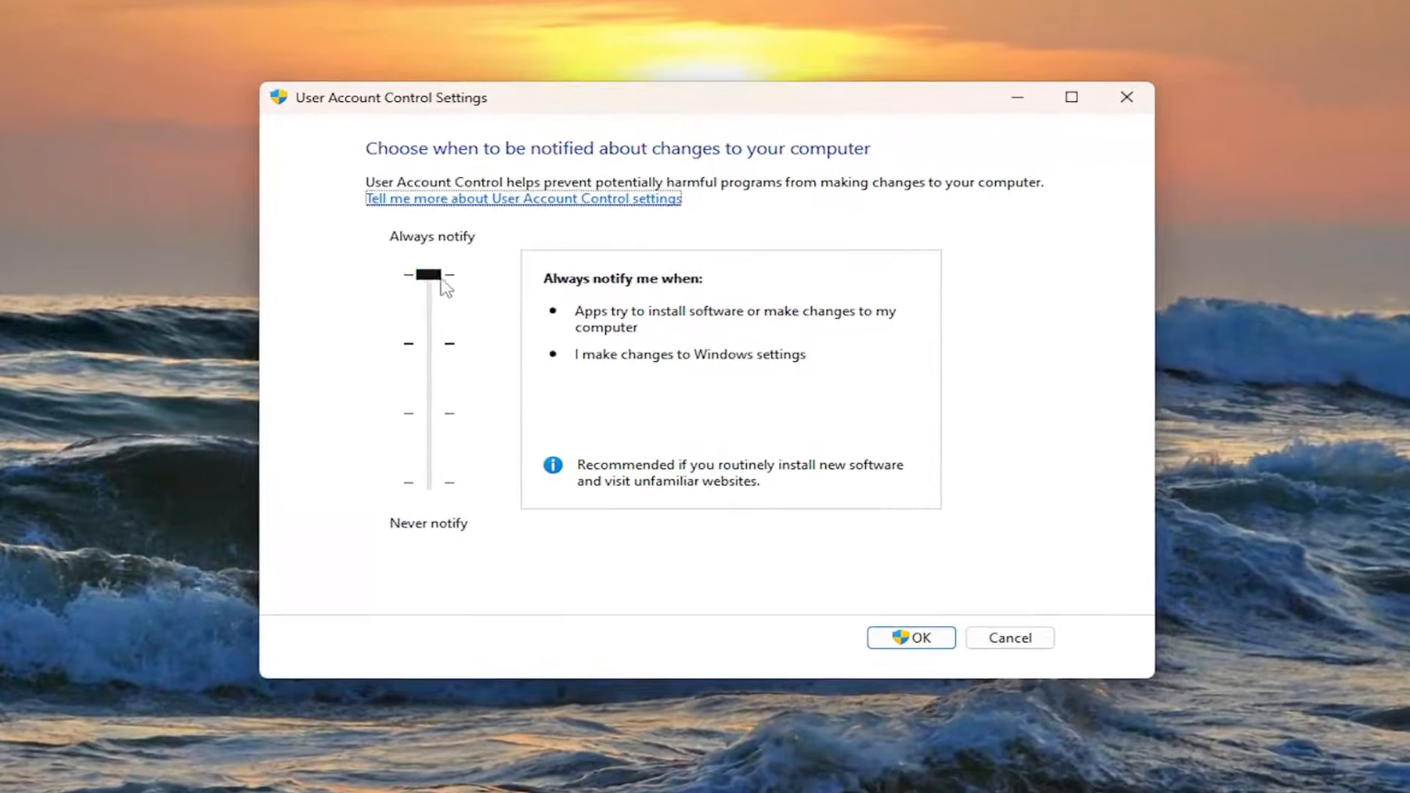
# Lower the UAC slider to the default second notch, confirm with OK and approve the prompt
pyautogui.moveTo(431, 275); pyautogui.dragTo(430, 342)
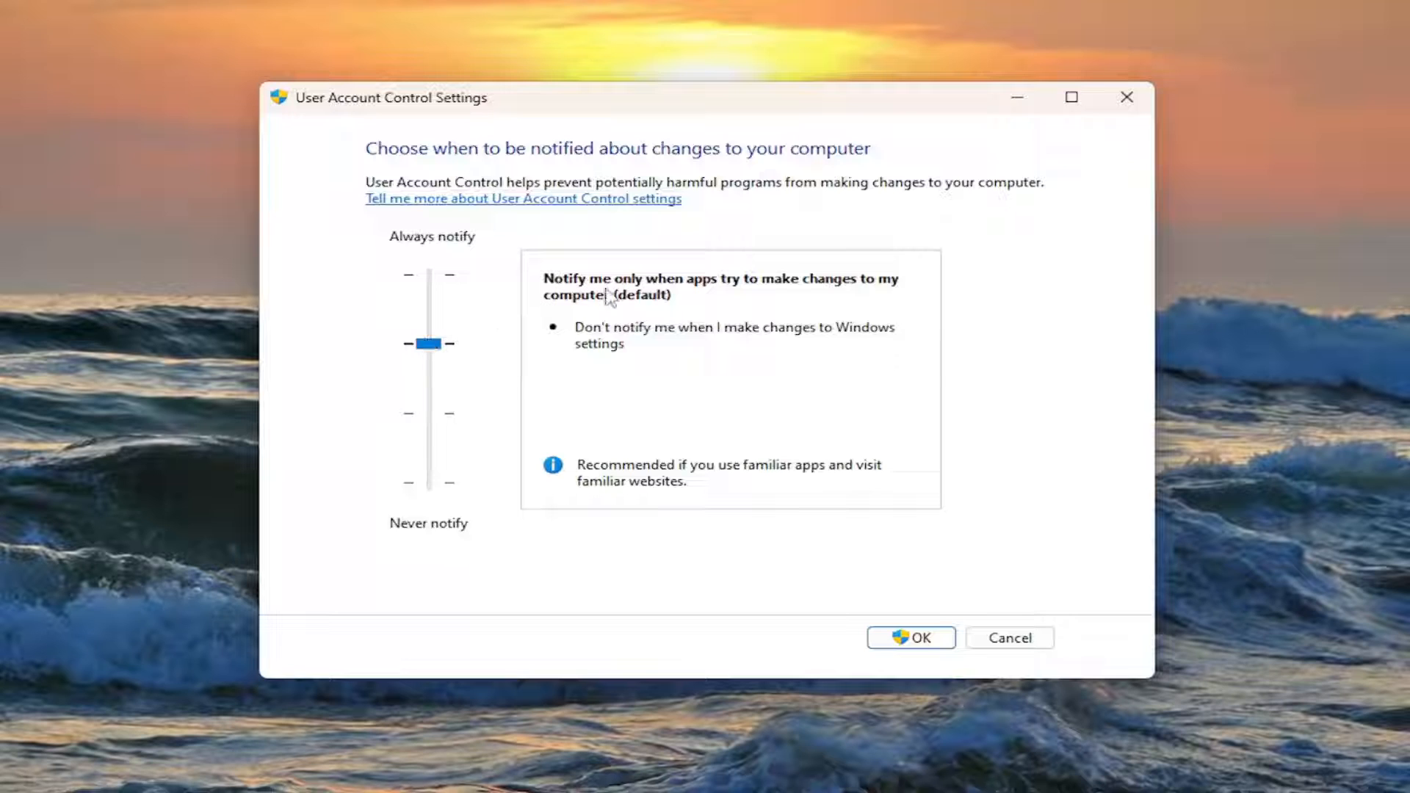
pyautogui.moveTo(624, 310)
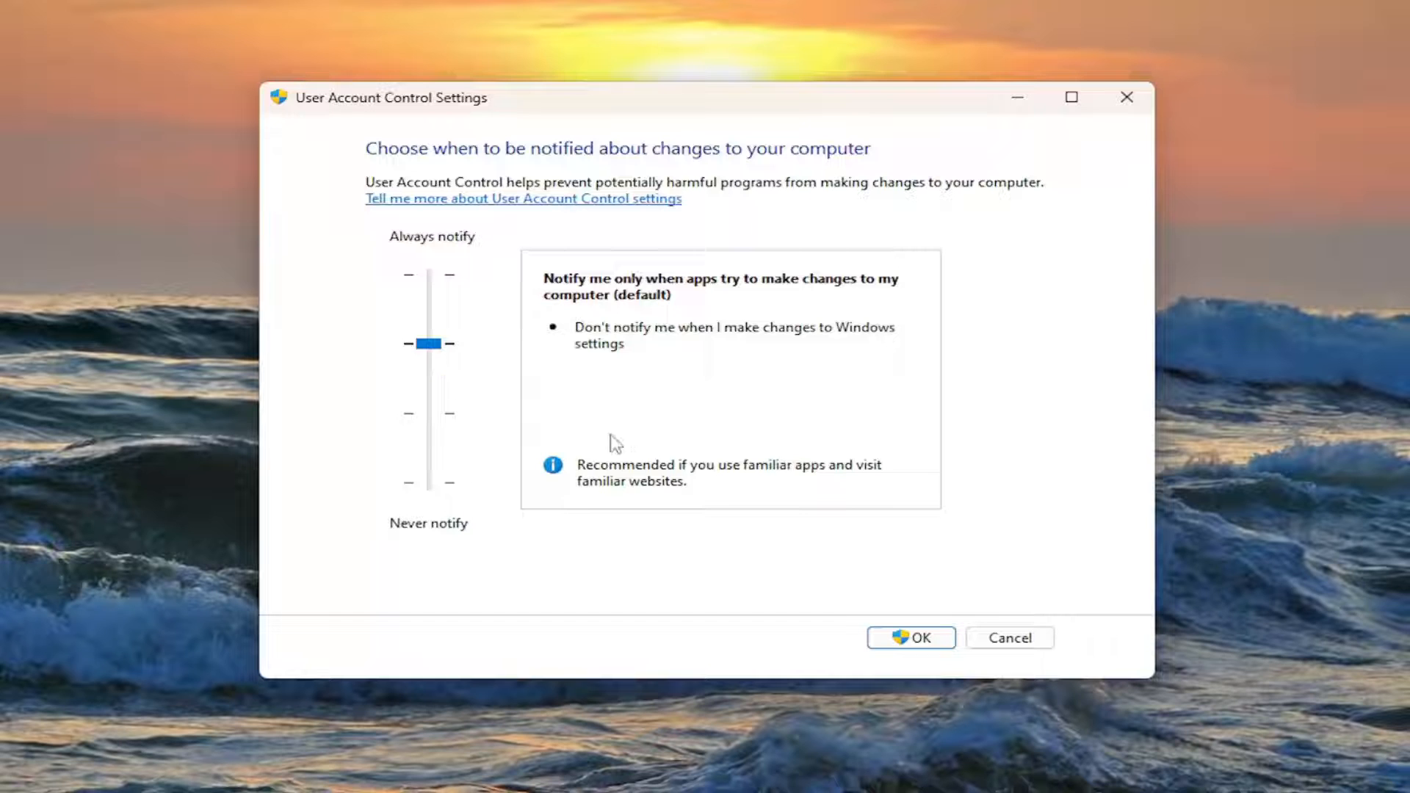
pyautogui.click(912, 637)
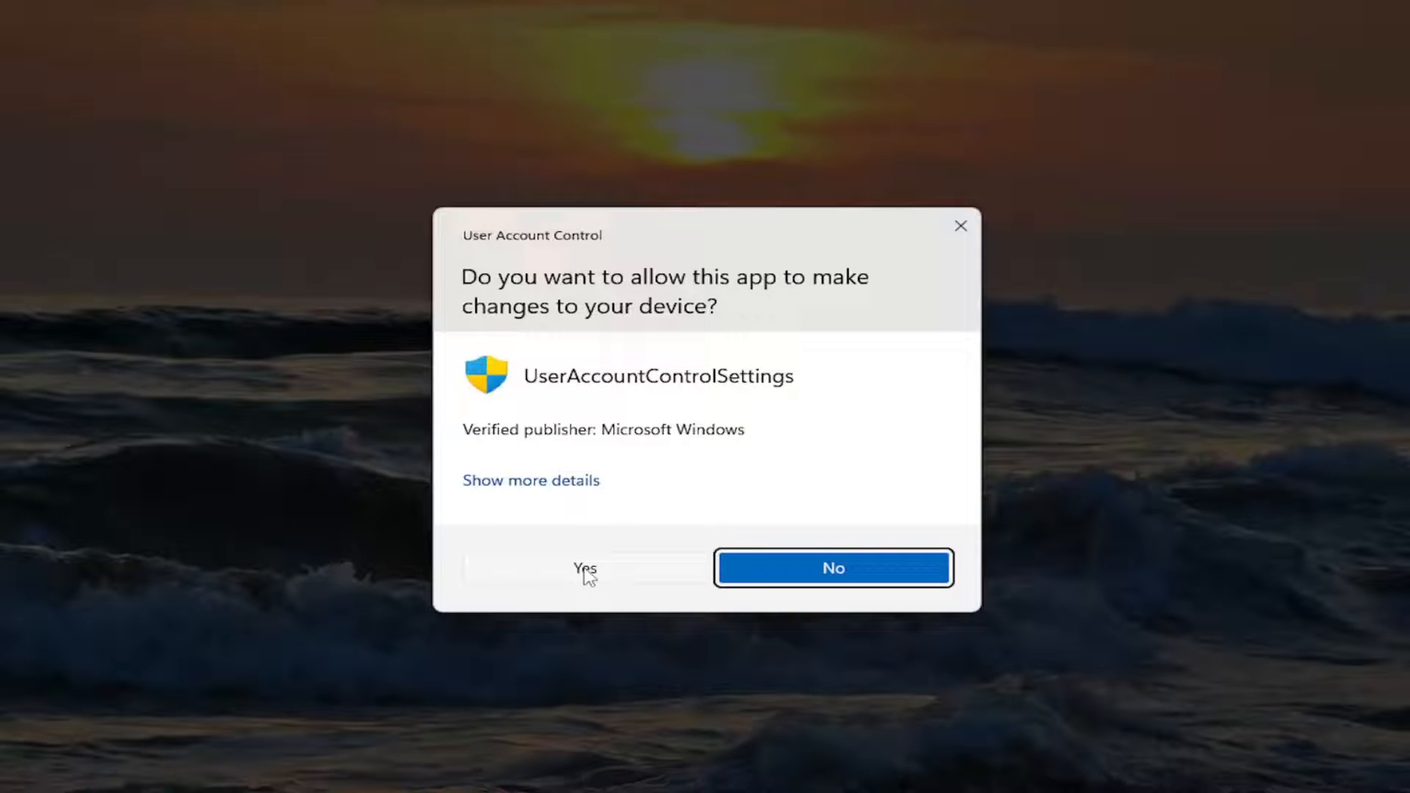
pyautogui.click(582, 568)
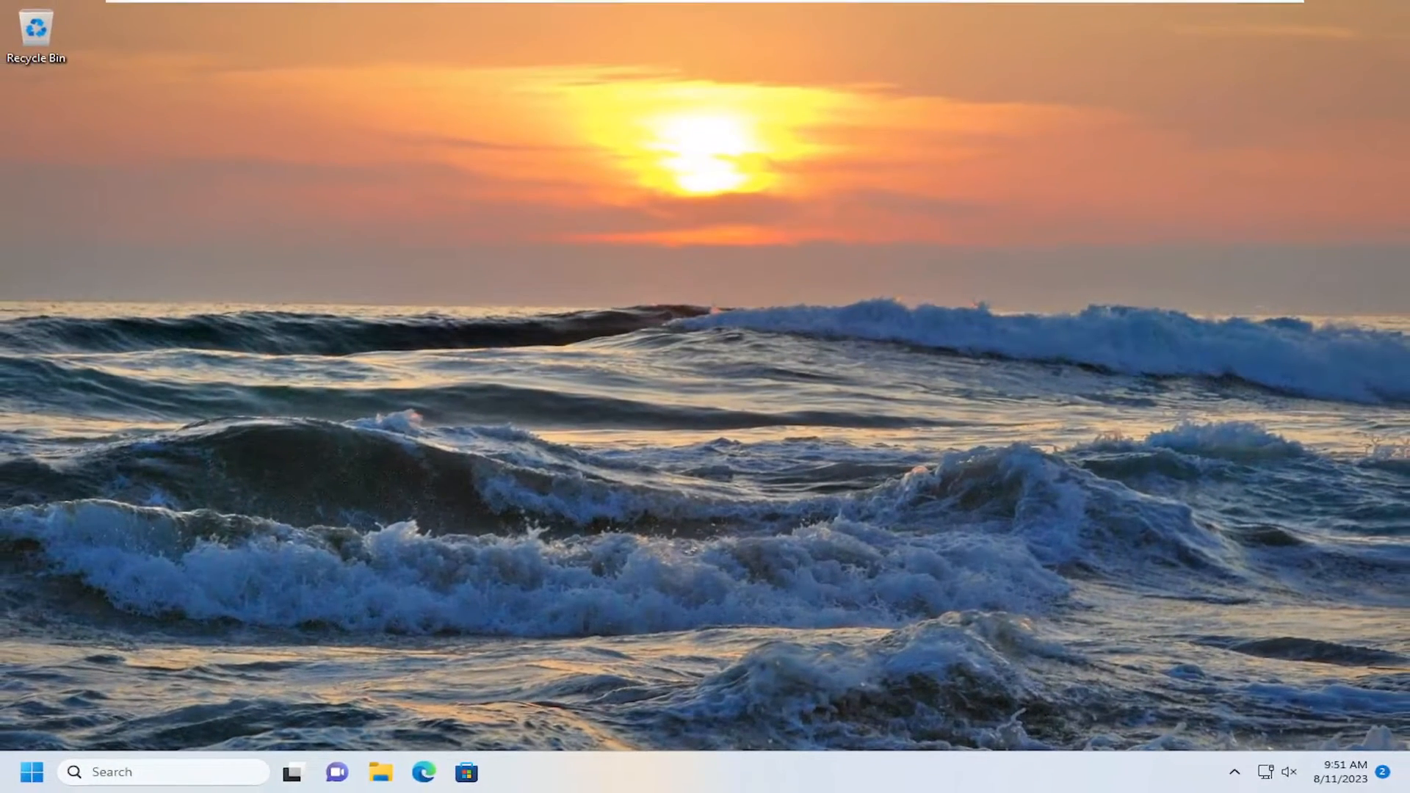